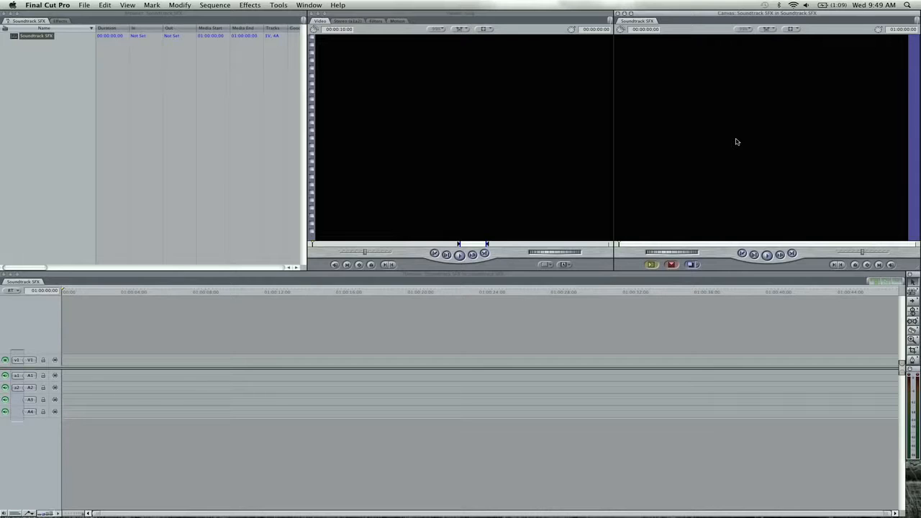
- Launch Soundtrack Pro from the Dock alongside the empty editing project
click(515, 495)
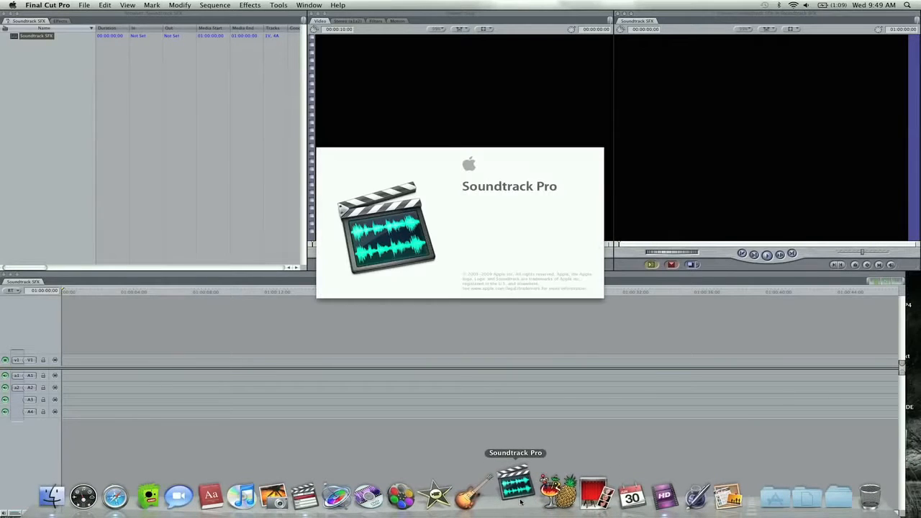
- Reveal Air Reverse Burst 1.caf from the Motions & Transitions category in Finder
click(515, 495)
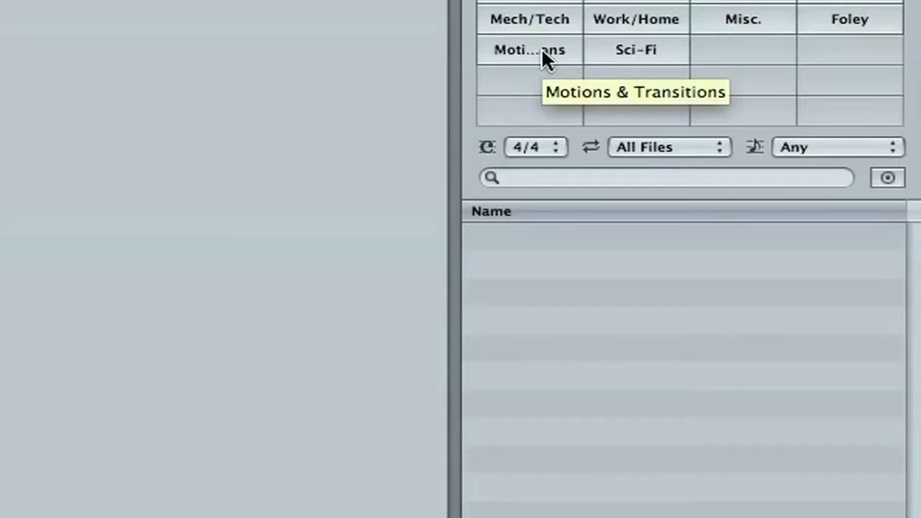
click(530, 49)
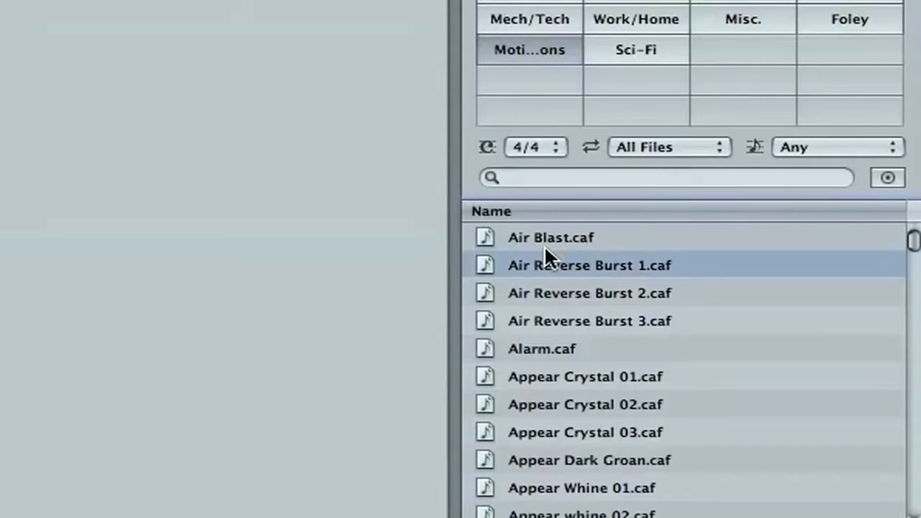
right_click(588, 265)
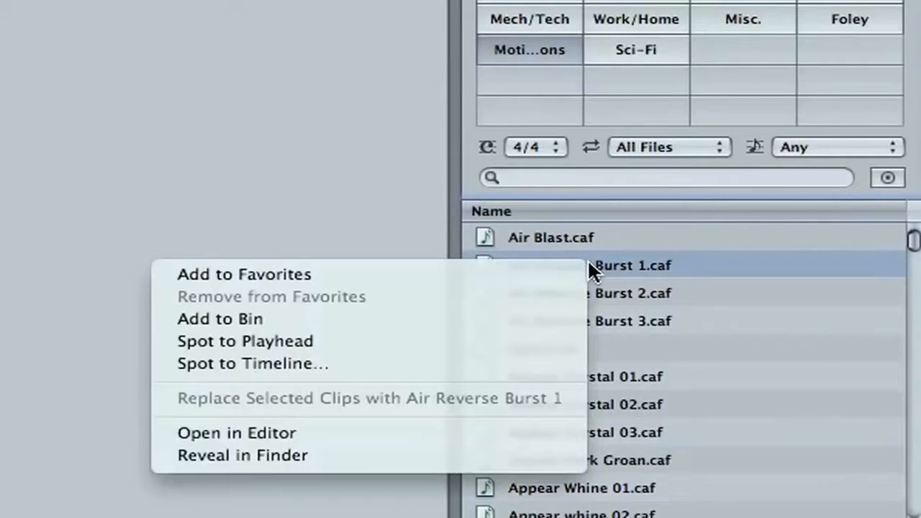
mouse_move(382, 432)
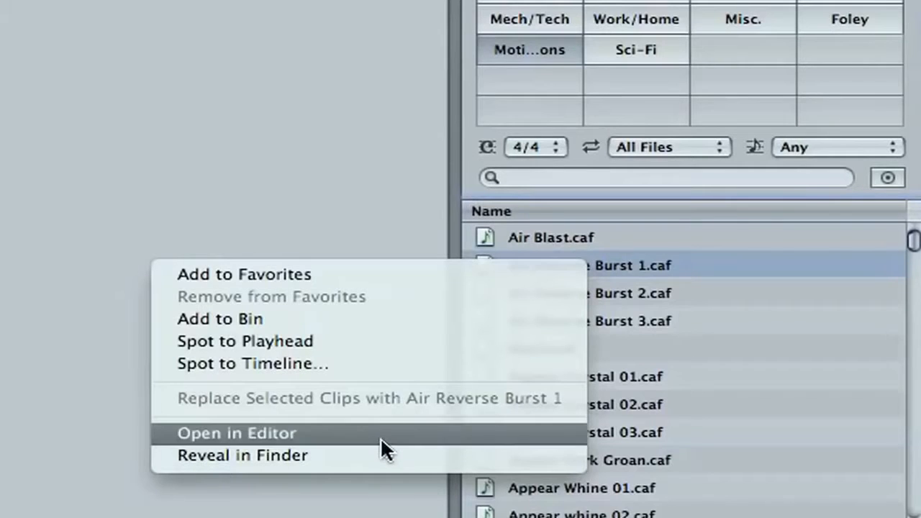
click(236, 432)
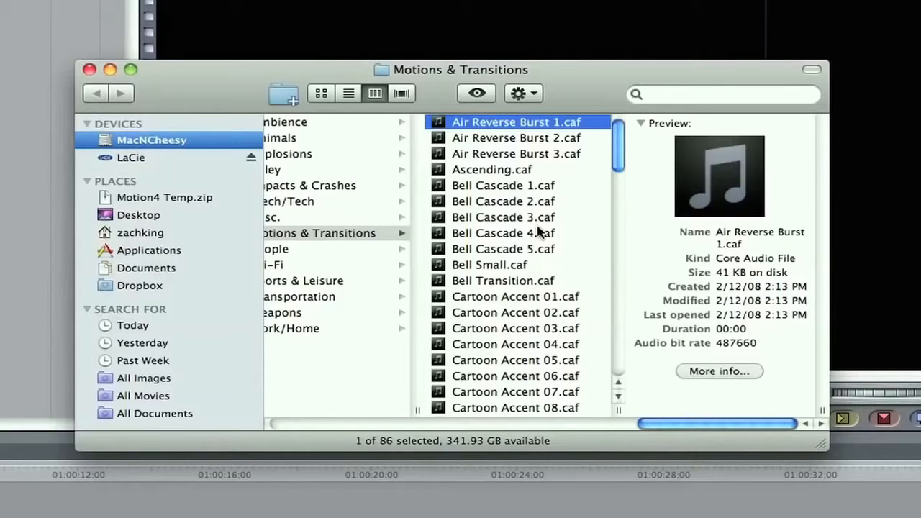
mouse_move(544, 167)
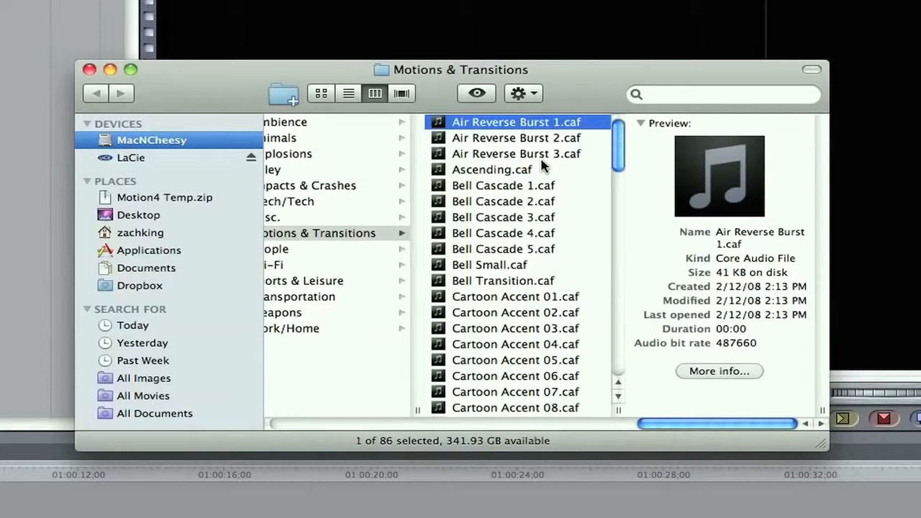
mouse_move(517, 151)
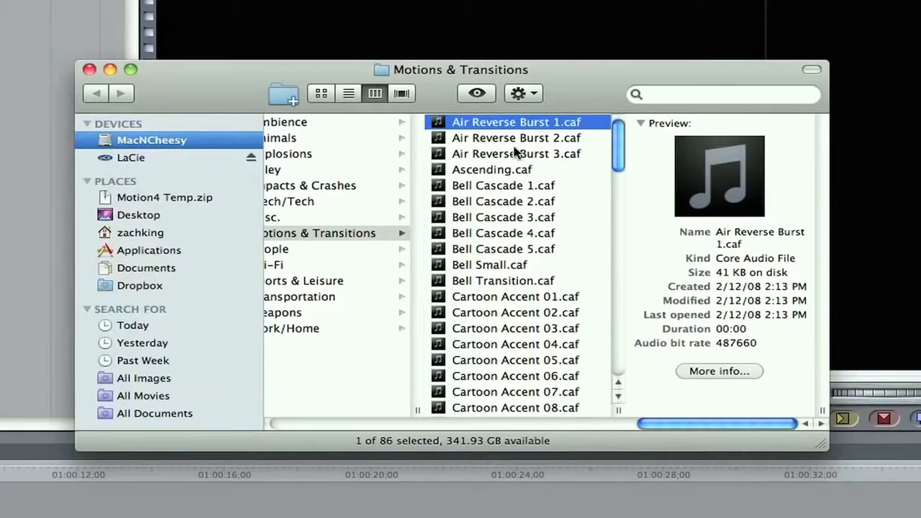
mouse_move(452, 132)
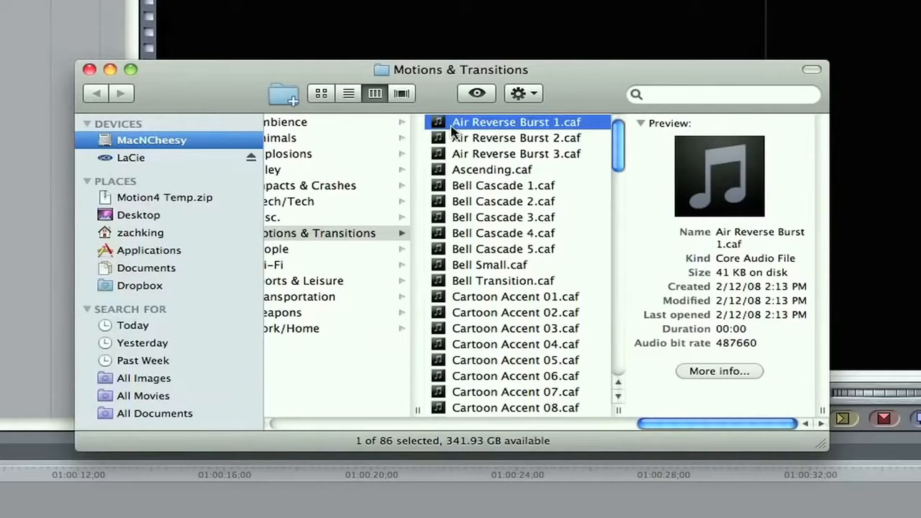
mouse_move(486, 128)
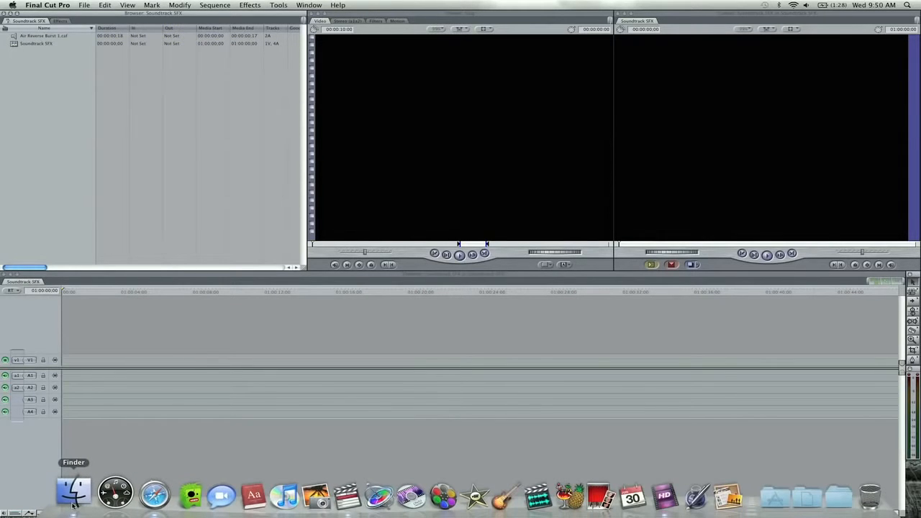
- Open a new Finder window browsed to the top level of the MacNCheesy drive
click(73, 492)
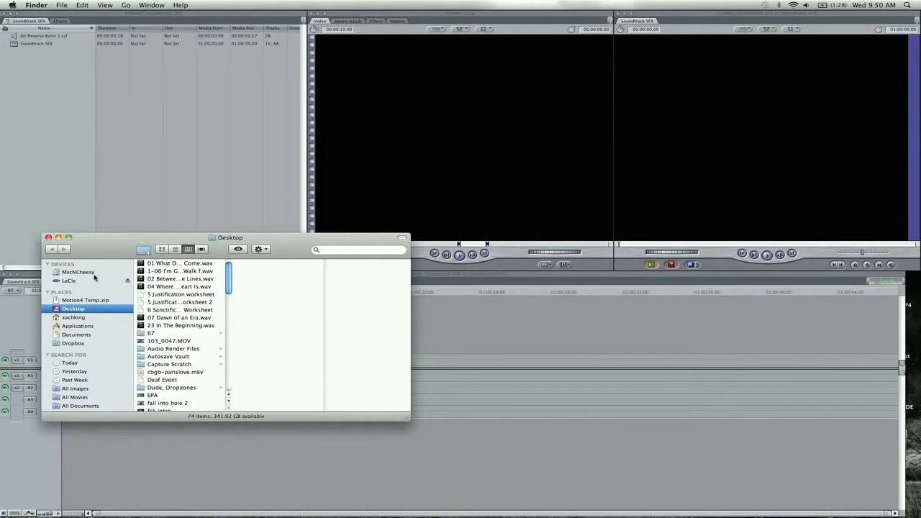
click(78, 272)
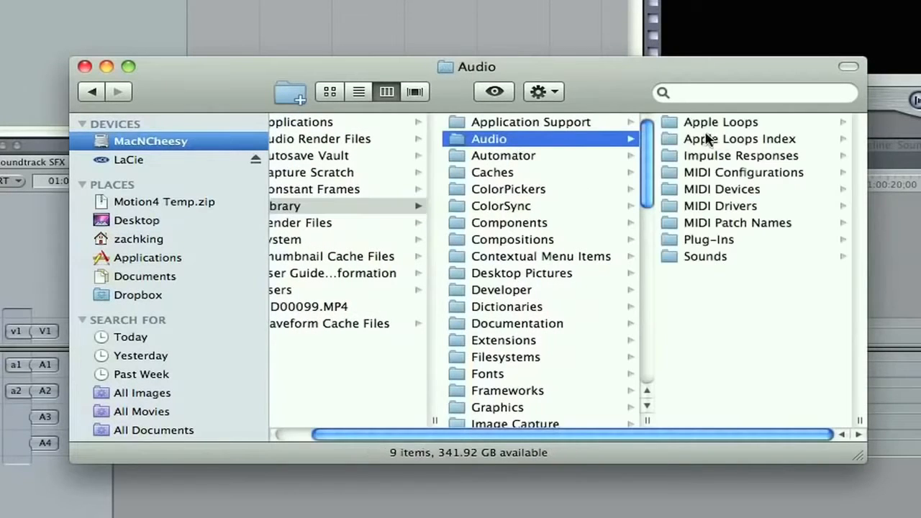
- Browse Apple Loops > Apple > Apple Loops for Soundtrack Pro > SoundIdeas > People
click(719, 120)
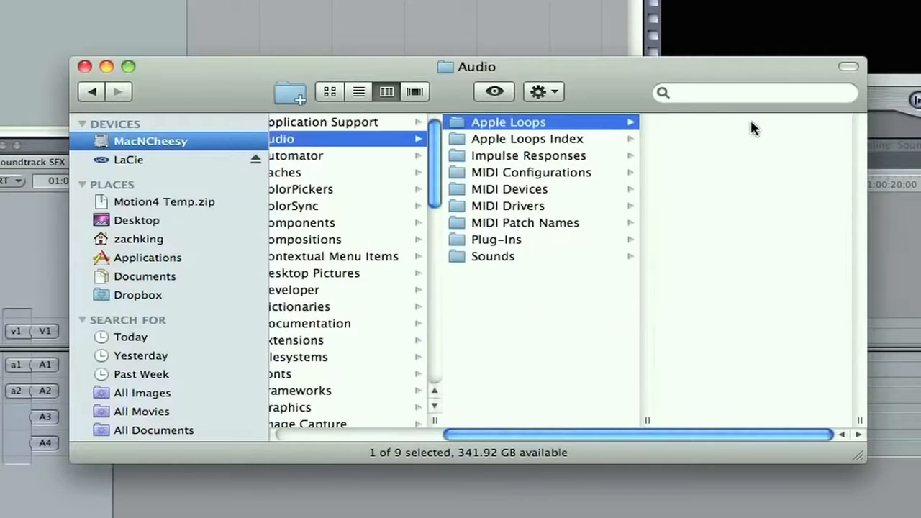
click(508, 121)
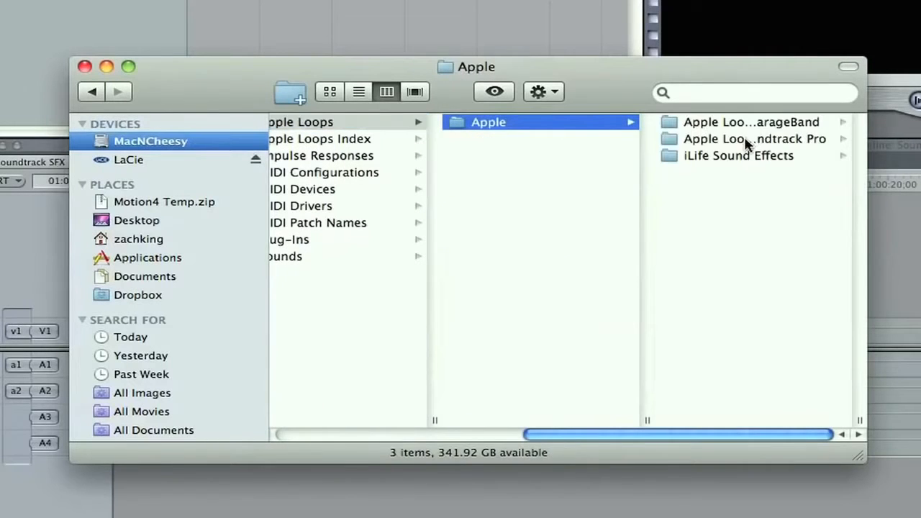
click(751, 138)
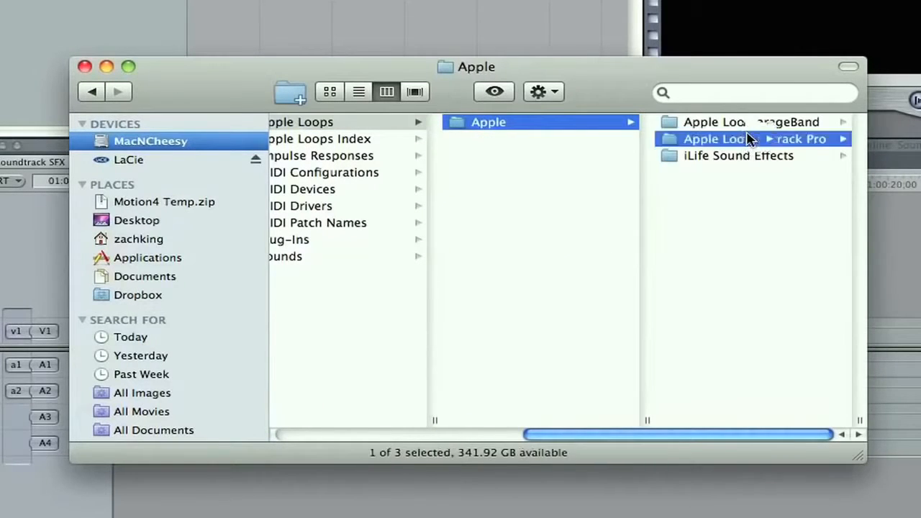
click(740, 139)
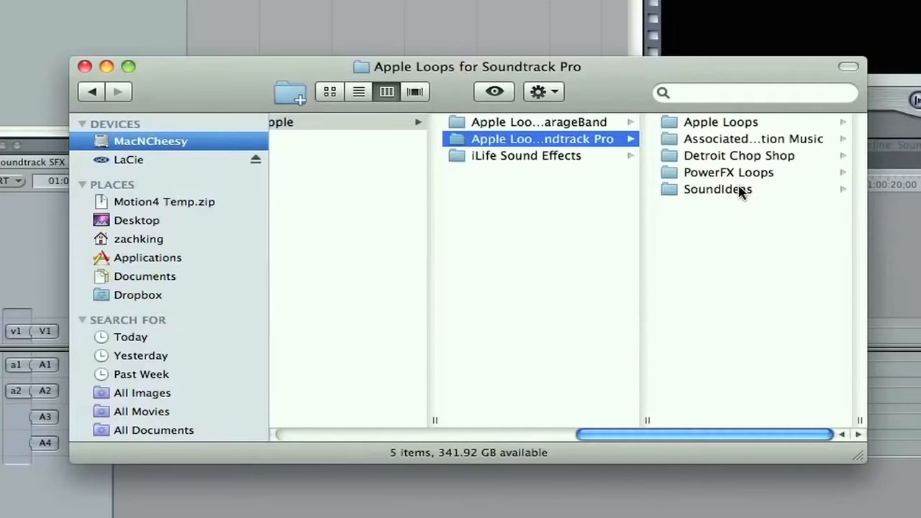
click(717, 189)
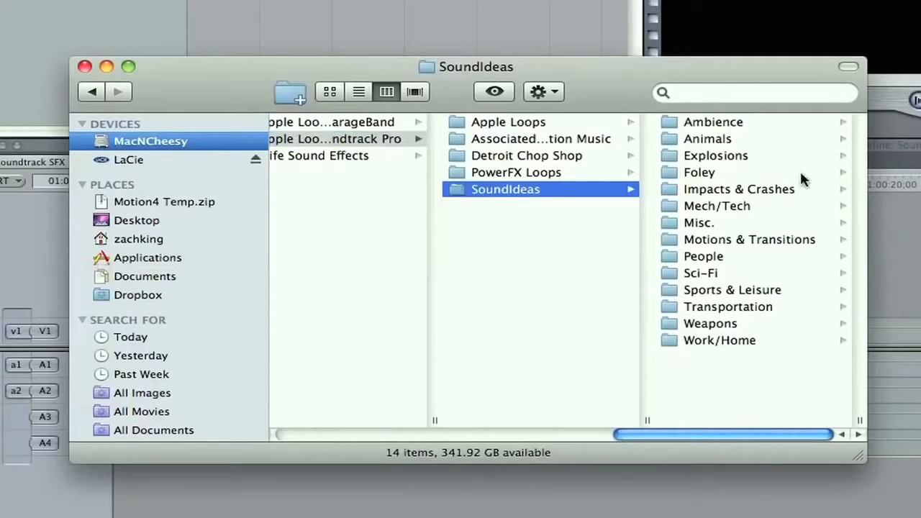
mouse_move(734, 253)
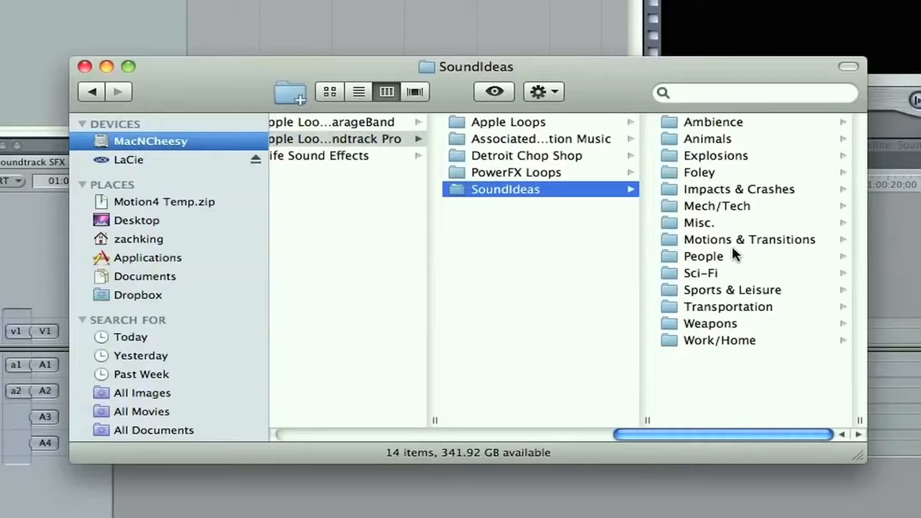
click(703, 256)
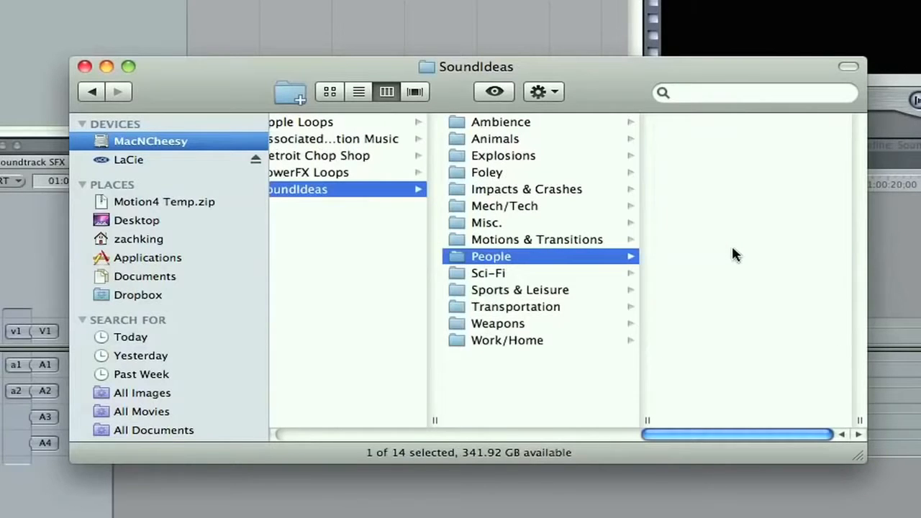